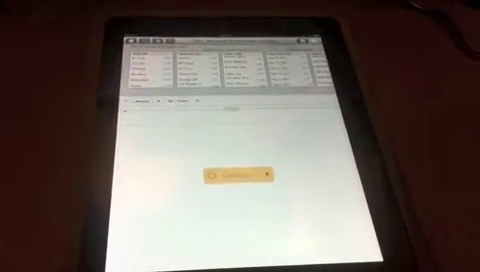
Tap the chart area so the blue team bar chart and team totals list load.
click(235, 175)
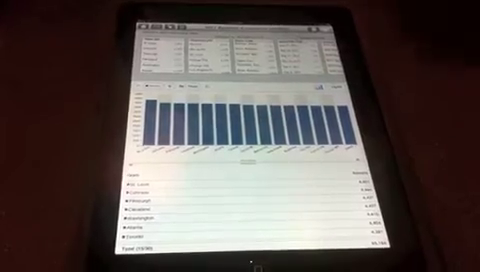